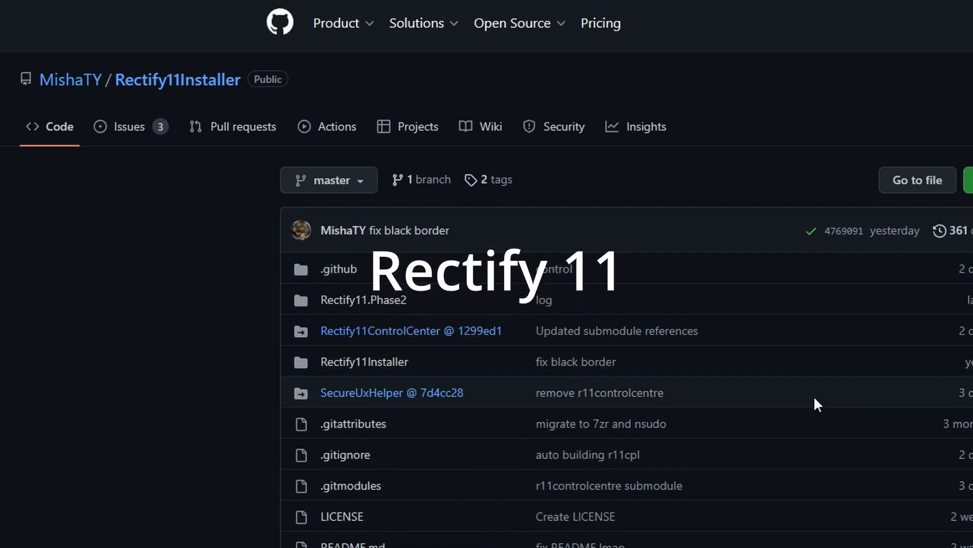
Step: Read the Rectify11Installer v3.0 Release Preview 3 release notes, then go back to the Code tab
{"action": "scroll", "scroll_direction": "down", "scroll_amount": 3}
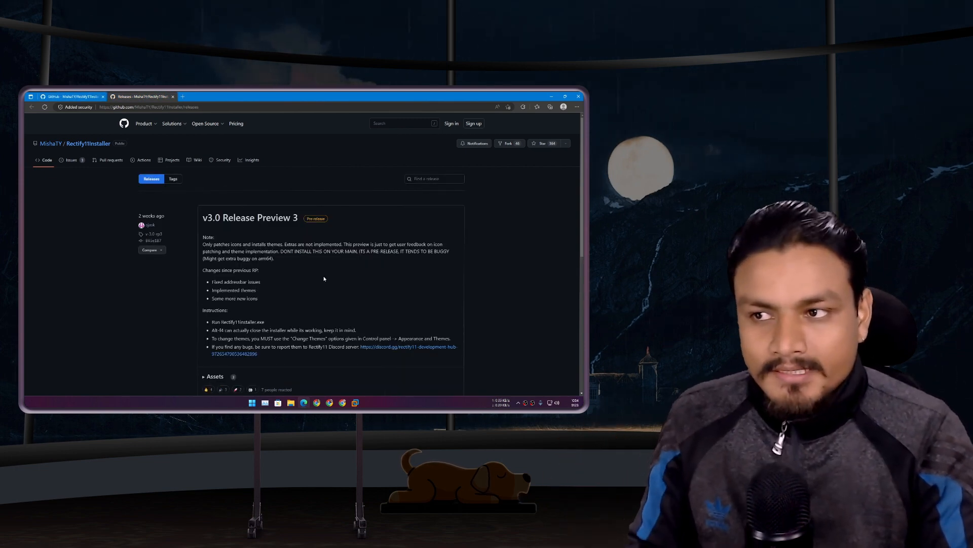
{"action": "left_click", "coordinate": [564, 97]}
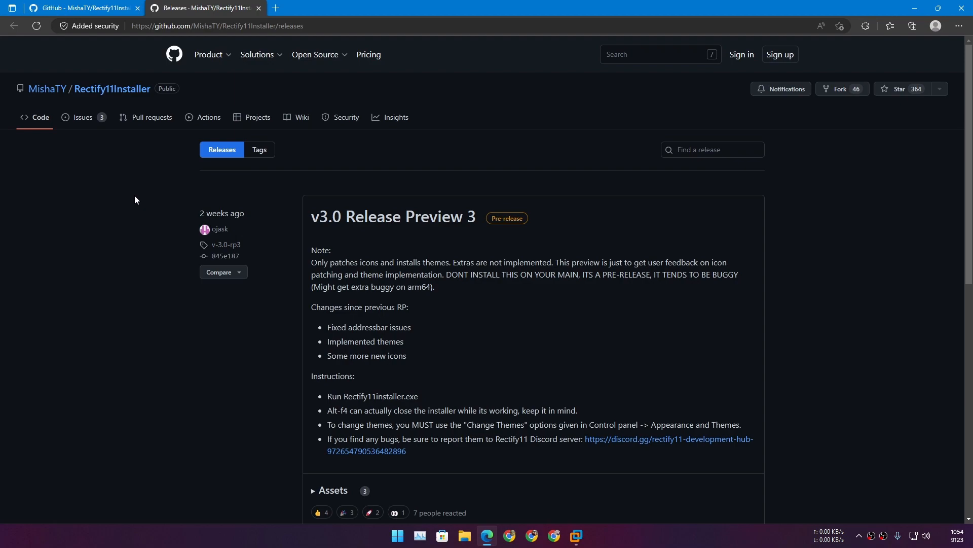
{"action": "mouse_move", "coordinate": [912, 5]}
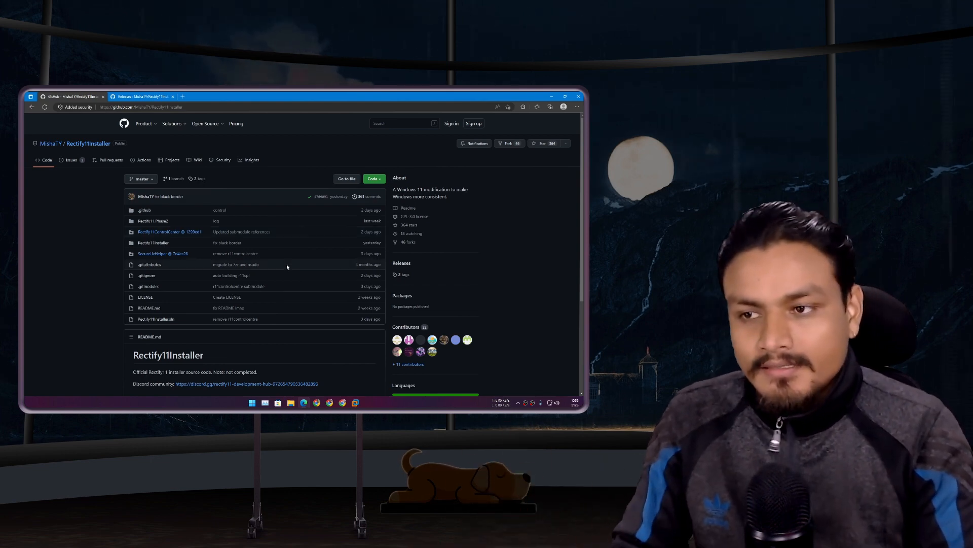
{"action": "scroll", "scroll_direction": "down", "scroll_amount": 3}
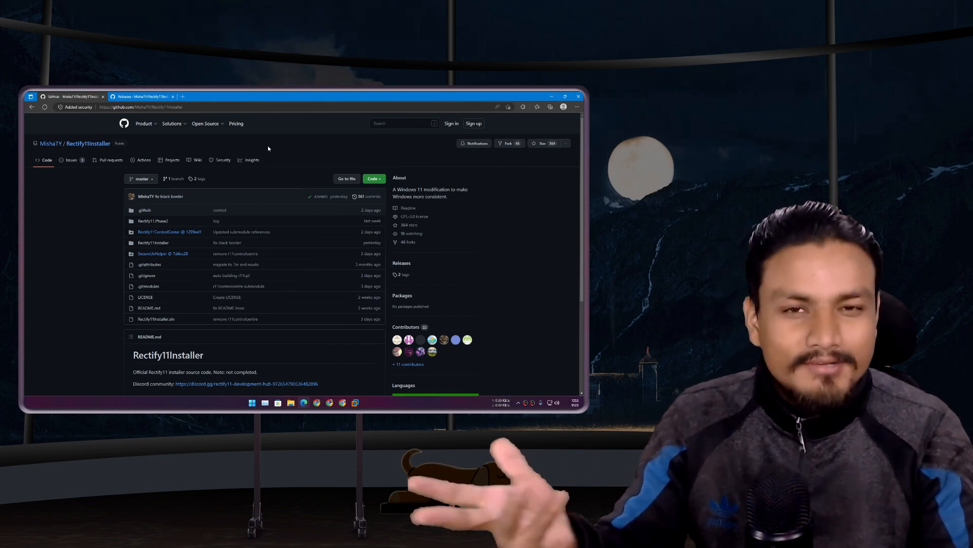
{"action": "left_click", "coordinate": [143, 97]}
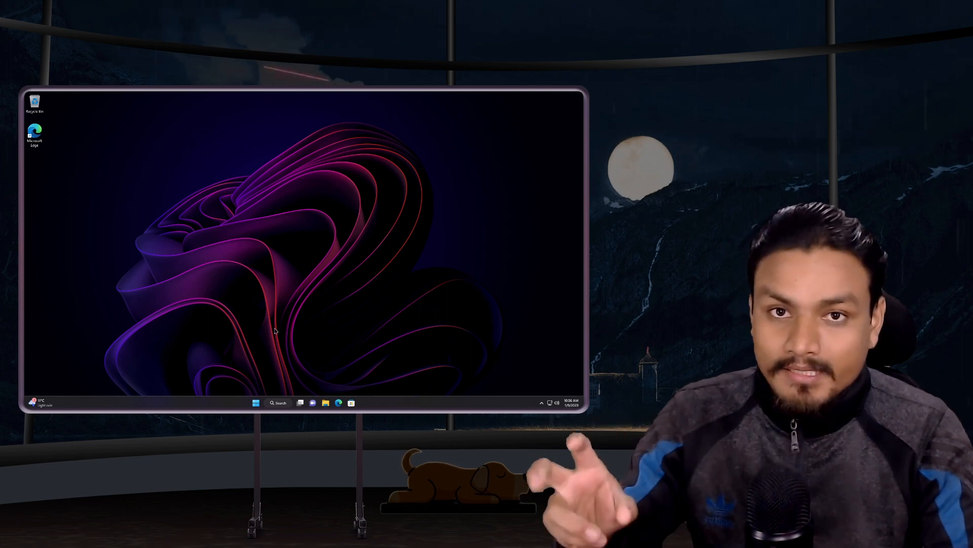
Step: Switch to File Explorer and close the Windows 11 (C:) Properties window
{"action": "left_click", "coordinate": [300, 402]}
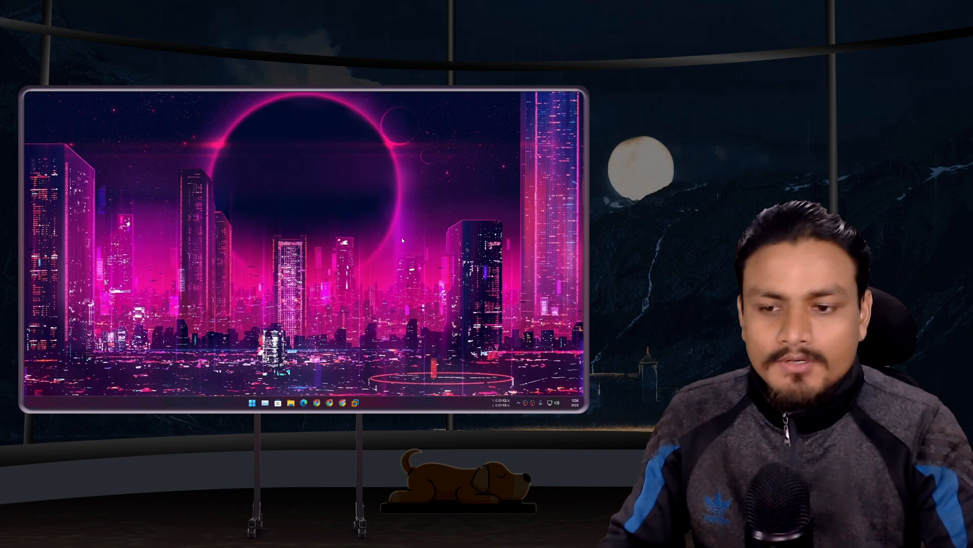
{"action": "left_click", "coordinate": [277, 403]}
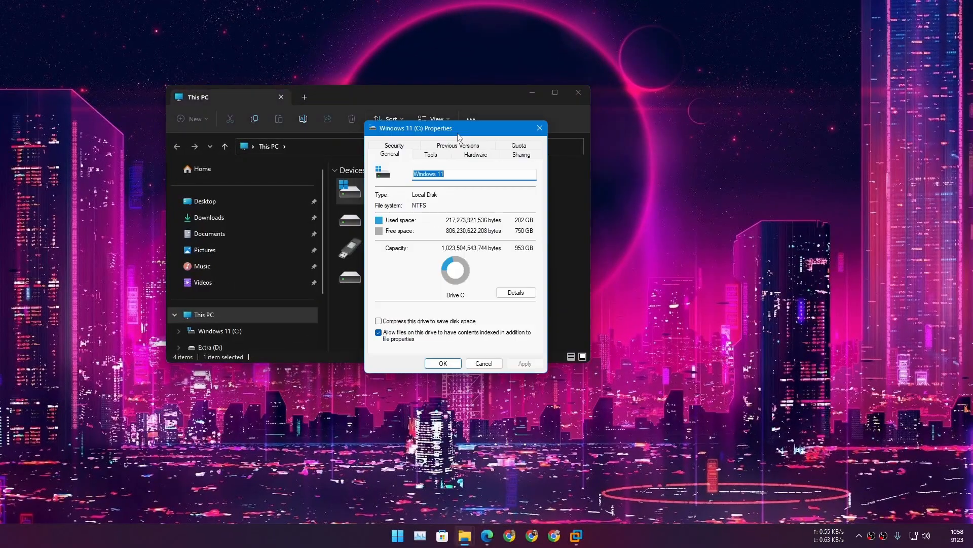
{"action": "mouse_move", "coordinate": [539, 127]}
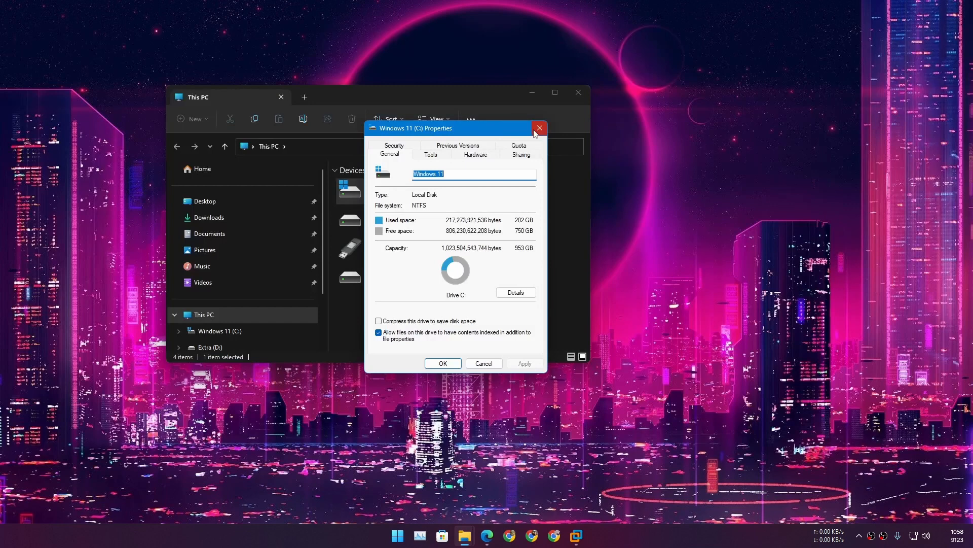
{"action": "mouse_move", "coordinate": [539, 128]}
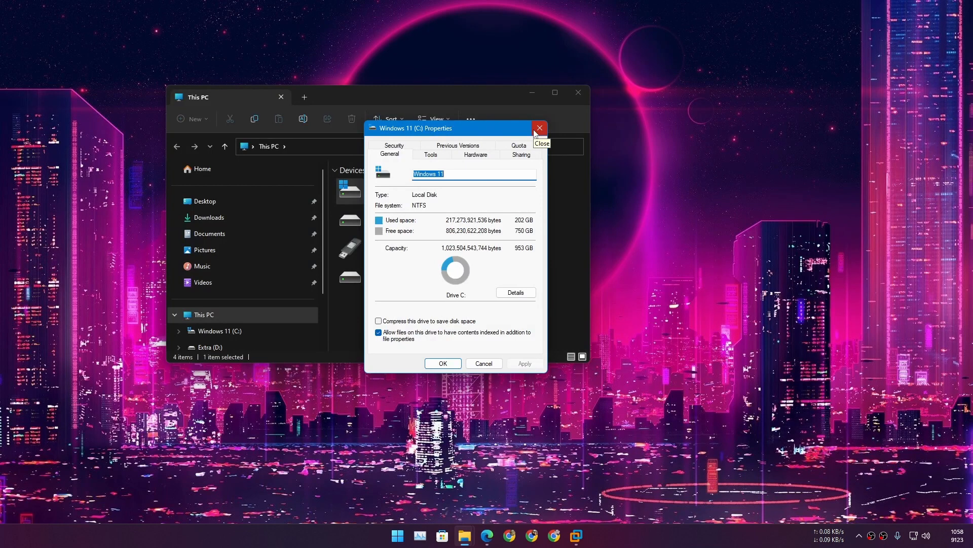
{"action": "left_click", "coordinate": [539, 128]}
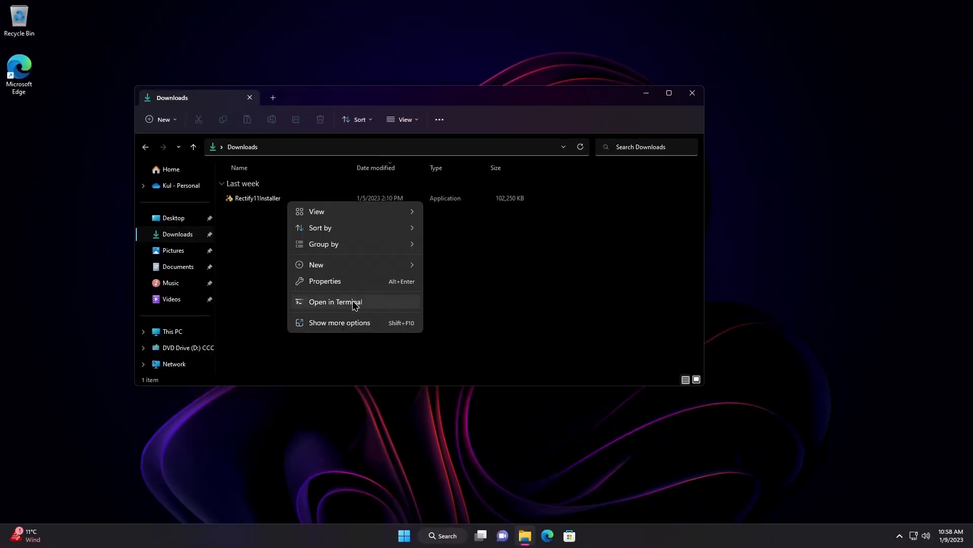
Step: Open Properties for the Downloads folder from its empty space
{"action": "left_click", "coordinate": [324, 280]}
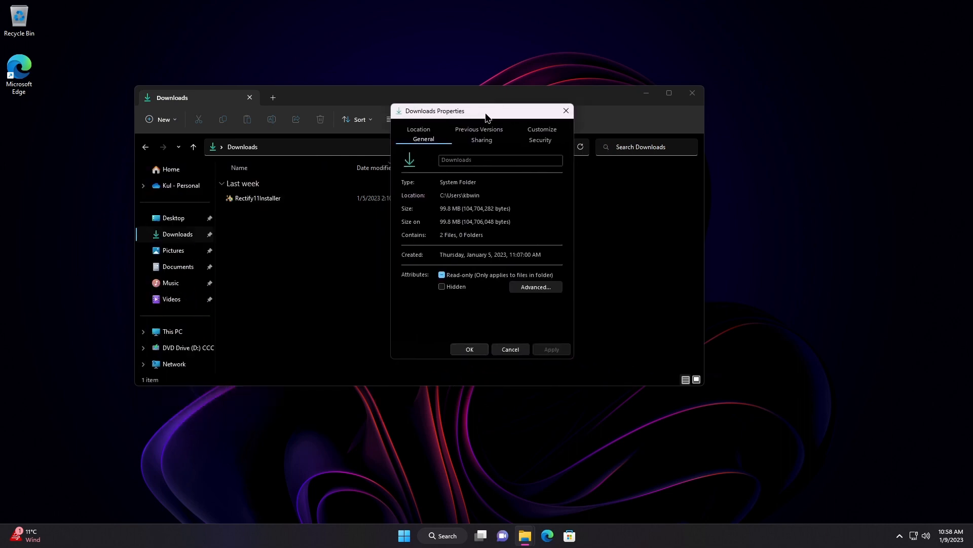
{"action": "mouse_move", "coordinate": [562, 189]}
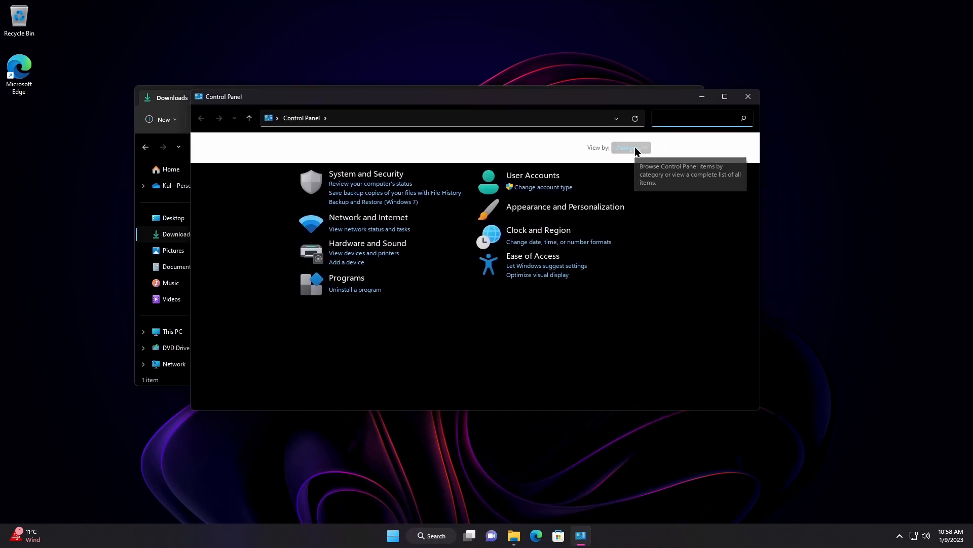
{"action": "mouse_move", "coordinate": [297, 155]}
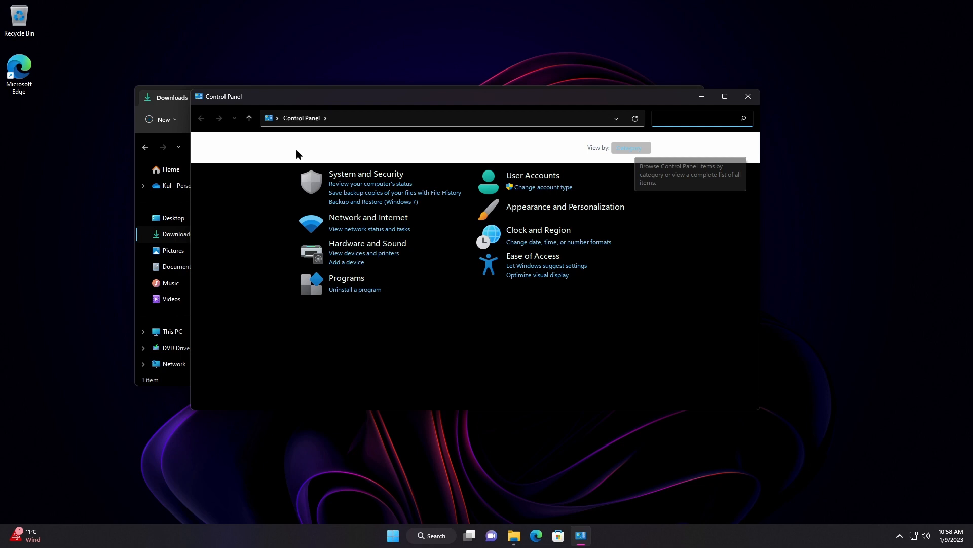
Step: Close the Control Panel category view, returning to Downloads with Rectify11Installer
{"action": "left_click", "coordinate": [630, 147]}
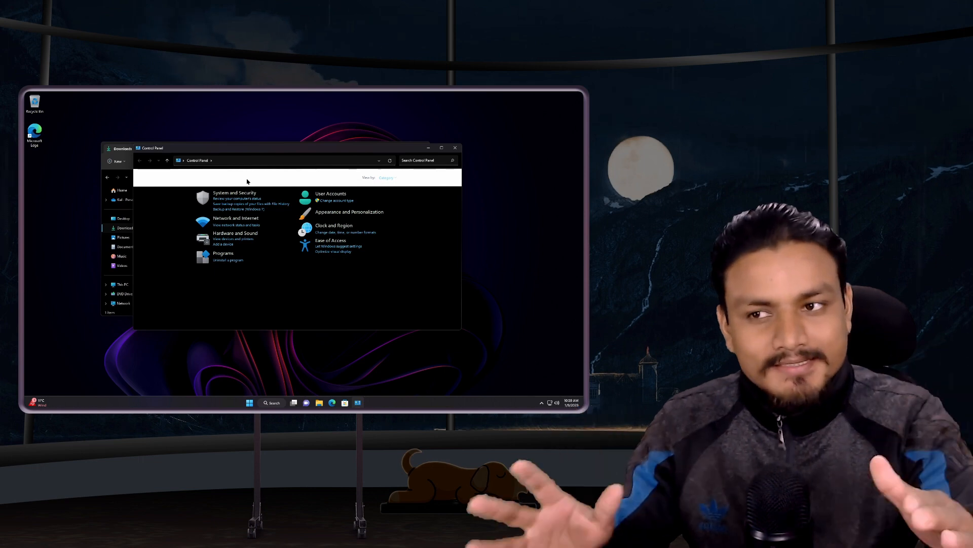
{"action": "mouse_move", "coordinate": [278, 184]}
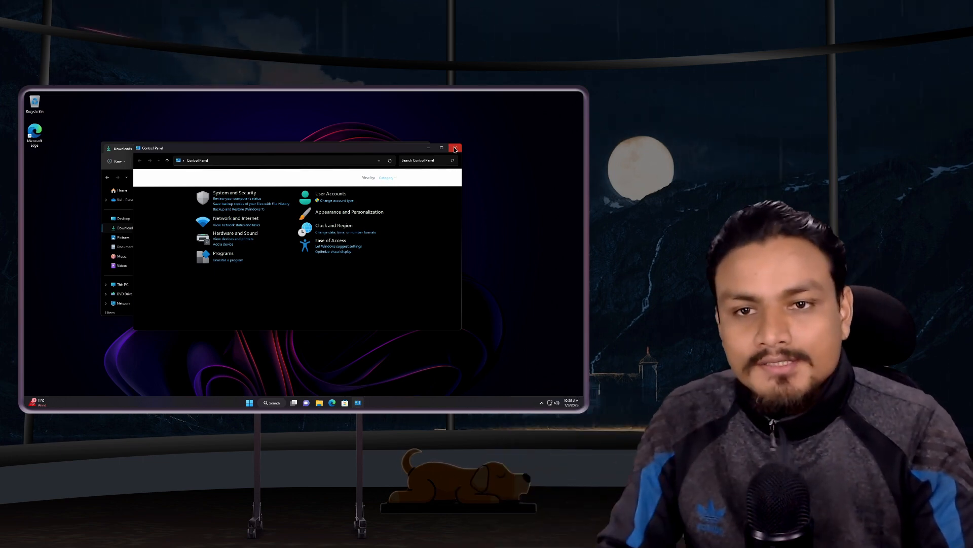
{"action": "left_click", "coordinate": [455, 147]}
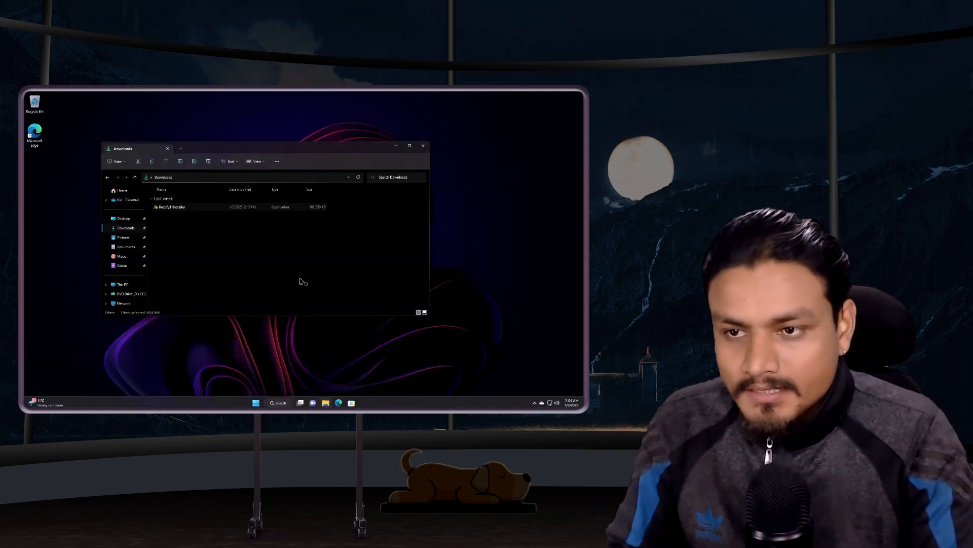
Step: Double-click Rectify11Installer in Downloads to reach its version 3.0.0.0 Welcome screen
{"action": "double_click", "coordinate": [168, 207]}
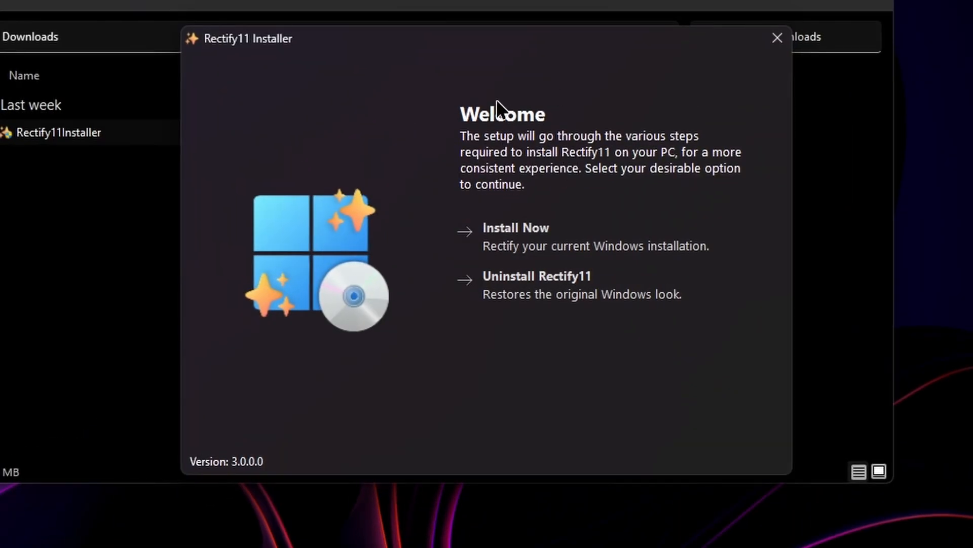
{"action": "mouse_move", "coordinate": [515, 245]}
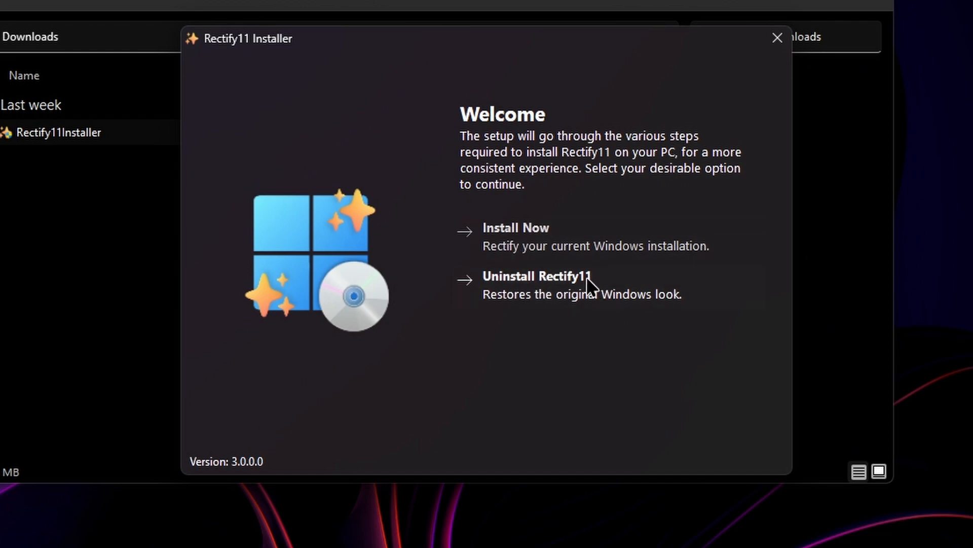
{"action": "mouse_move", "coordinate": [567, 286]}
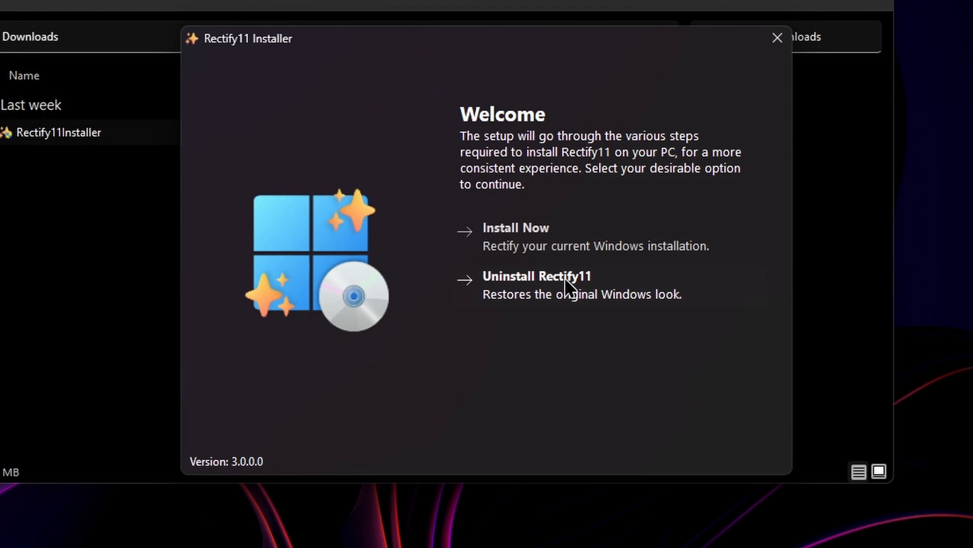
{"action": "mouse_move", "coordinate": [508, 305]}
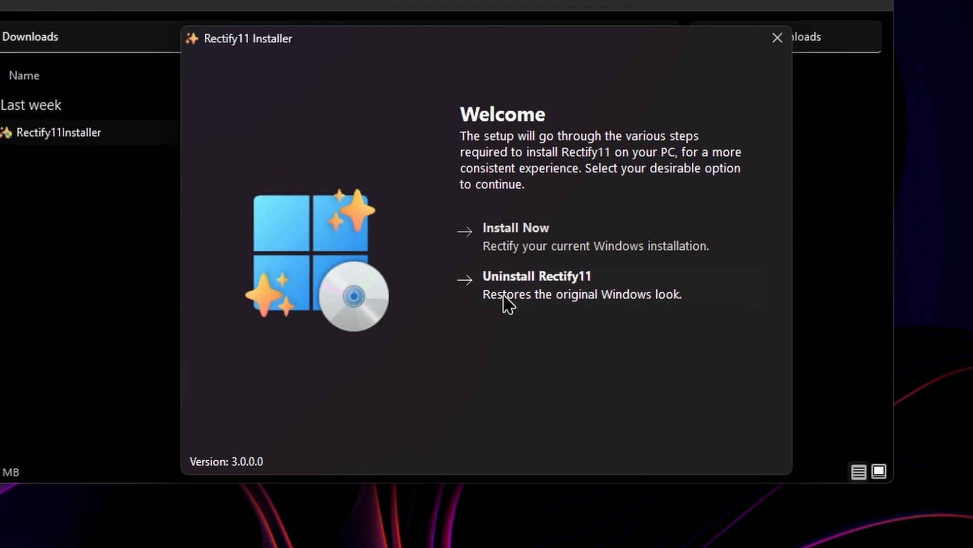
{"action": "mouse_move", "coordinate": [557, 311]}
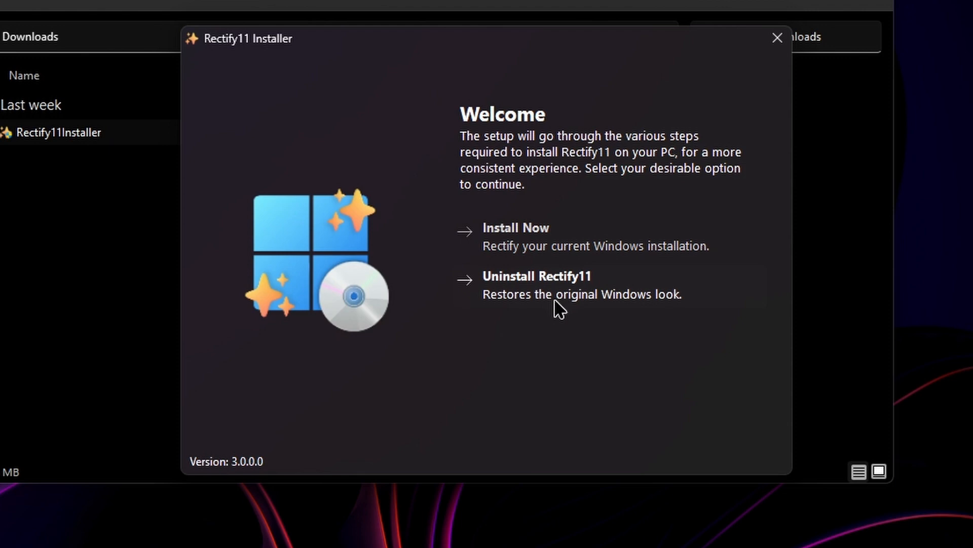
{"action": "mouse_move", "coordinate": [578, 304]}
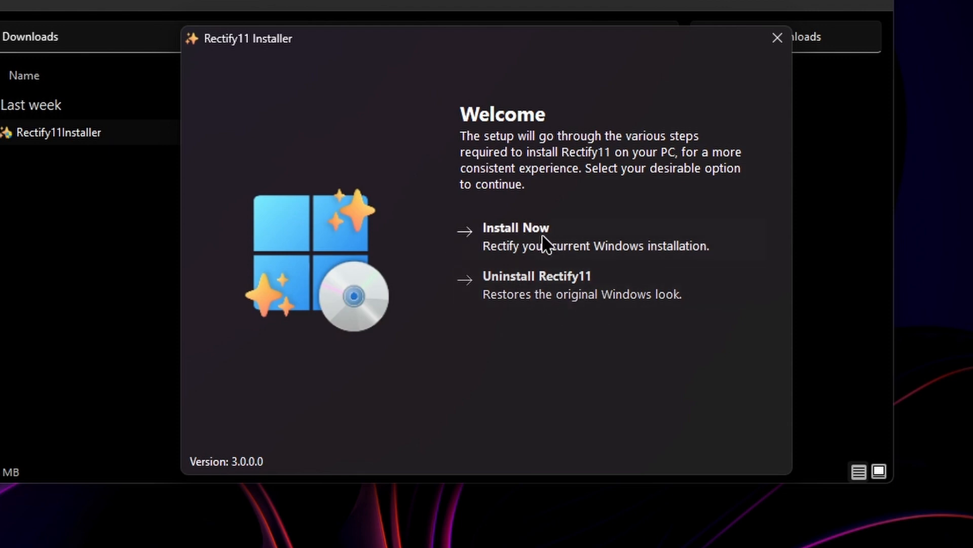
Step: Choose Install Now, tick System icons, Themes and Extras, and continue
{"action": "left_click", "coordinate": [515, 227]}
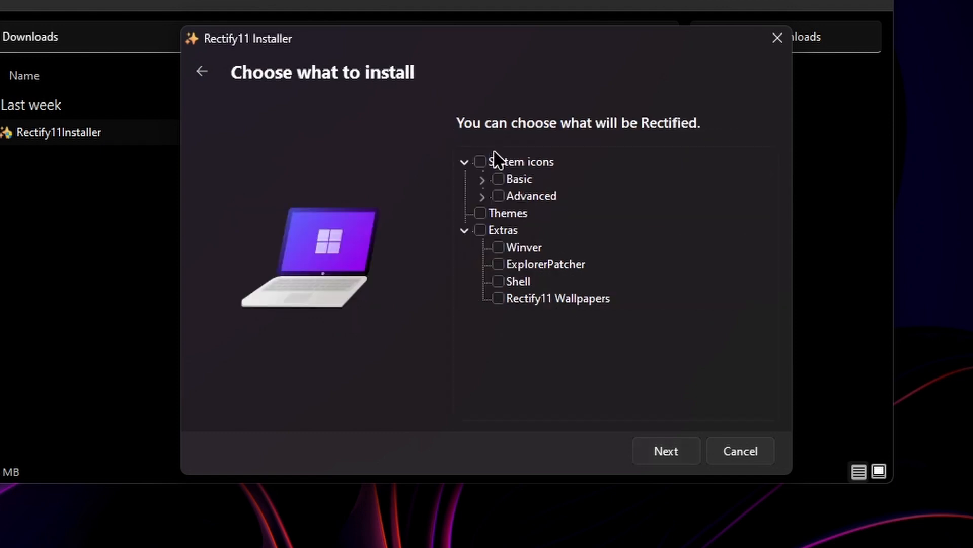
{"action": "mouse_move", "coordinate": [614, 203]}
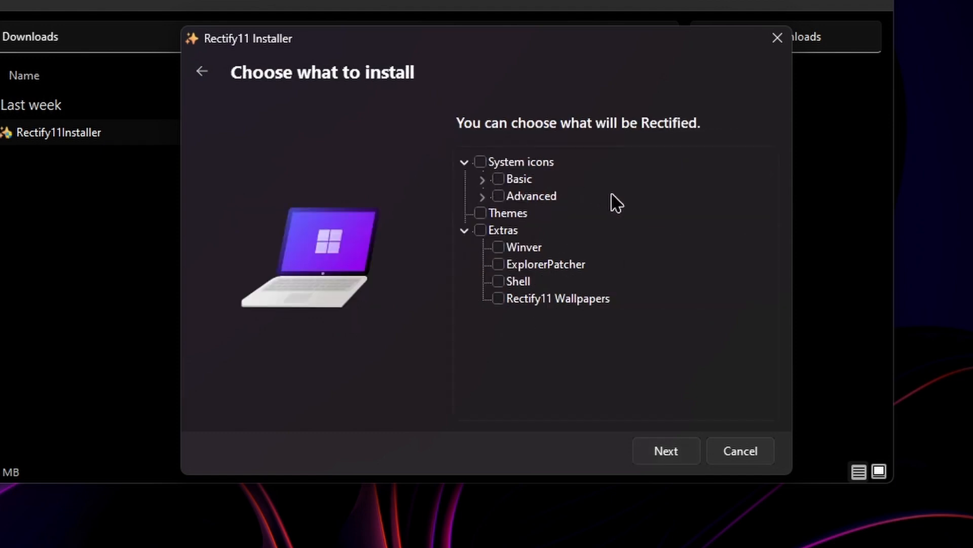
{"action": "mouse_move", "coordinate": [681, 211]}
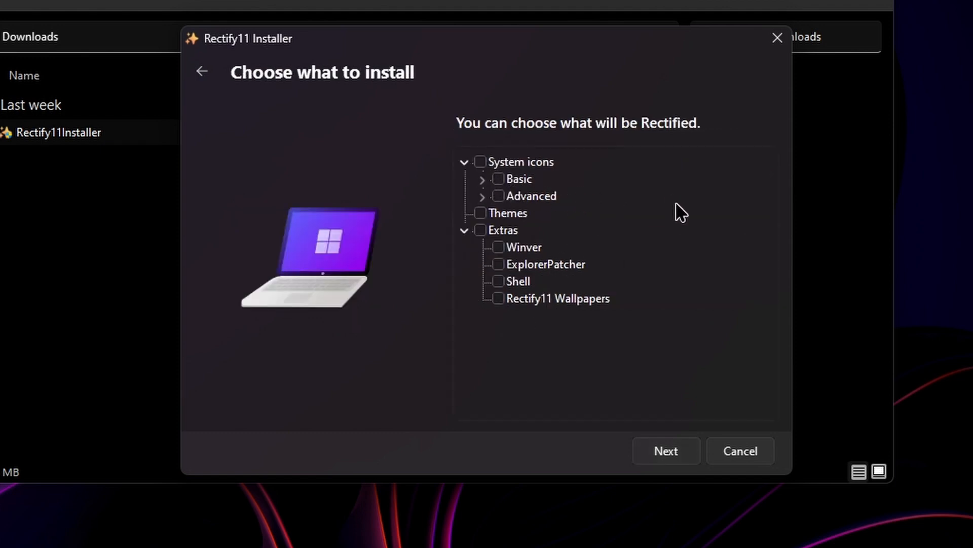
{"action": "left_click", "coordinate": [480, 162]}
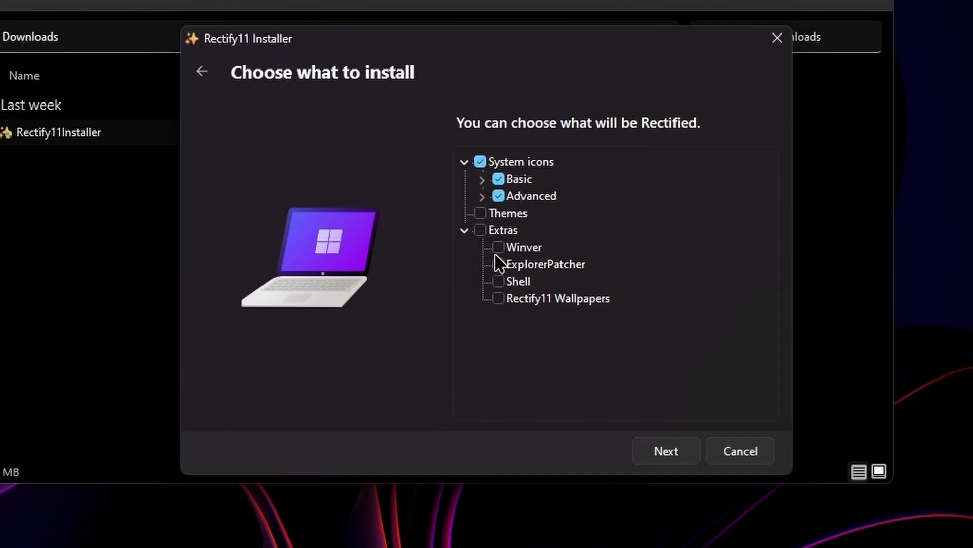
{"action": "left_click", "coordinate": [480, 213]}
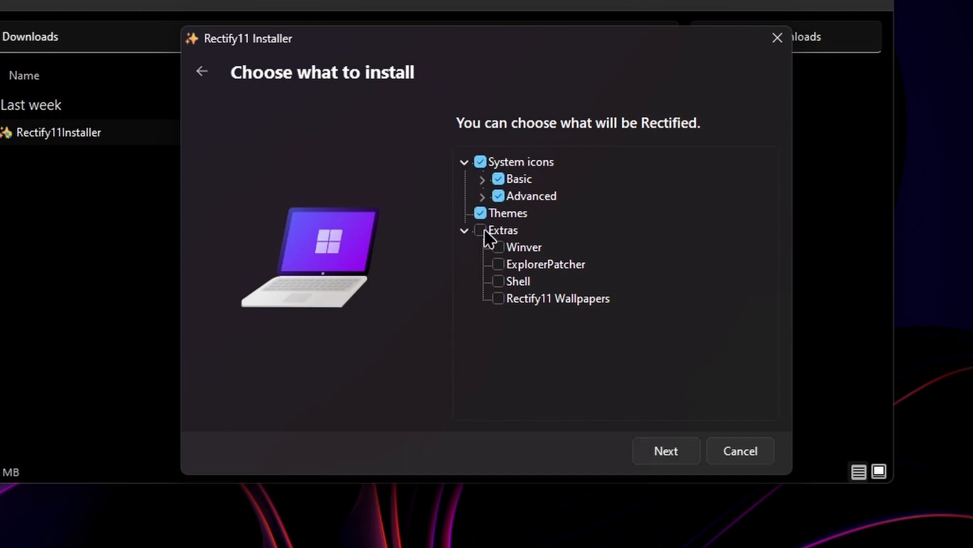
{"action": "left_click", "coordinate": [481, 230]}
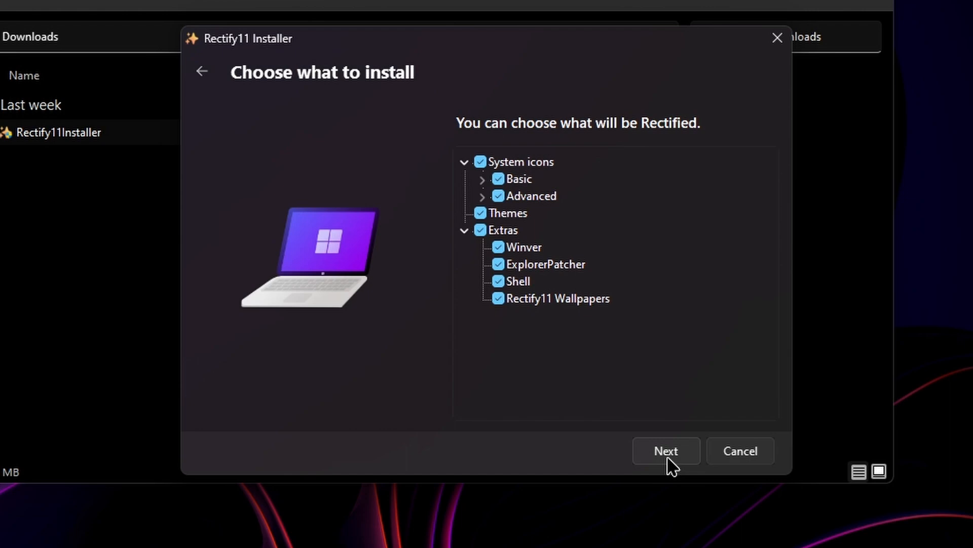
{"action": "left_click", "coordinate": [665, 451]}
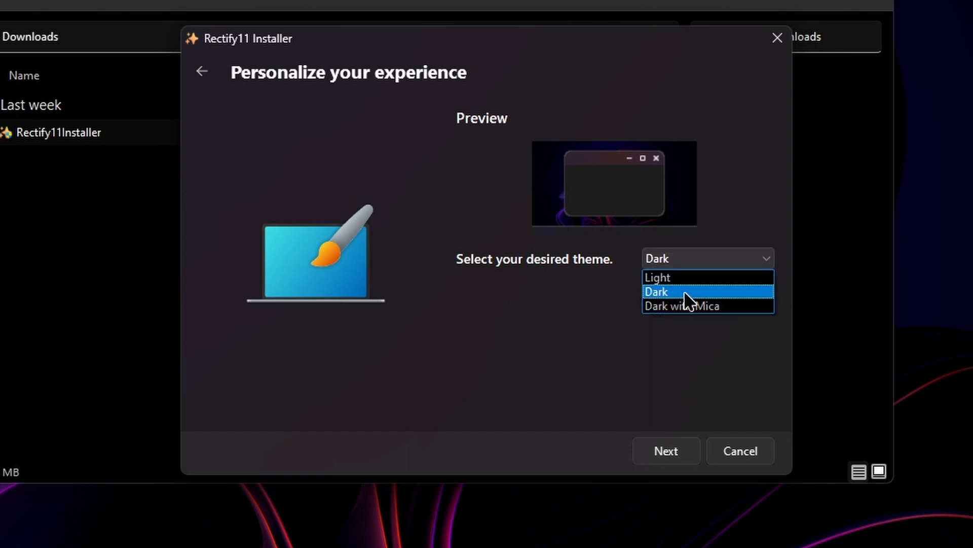
{"action": "mouse_move", "coordinate": [694, 296]}
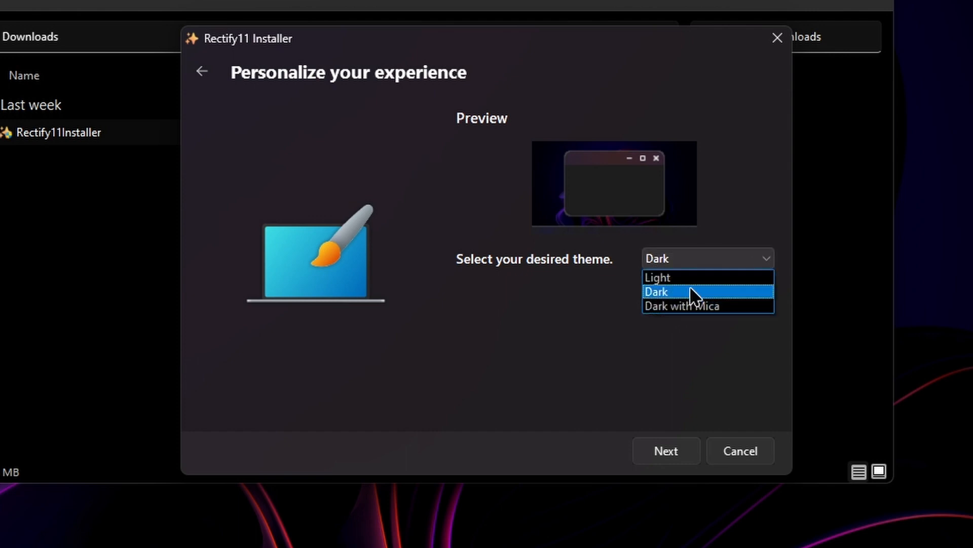
{"action": "mouse_move", "coordinate": [683, 305]}
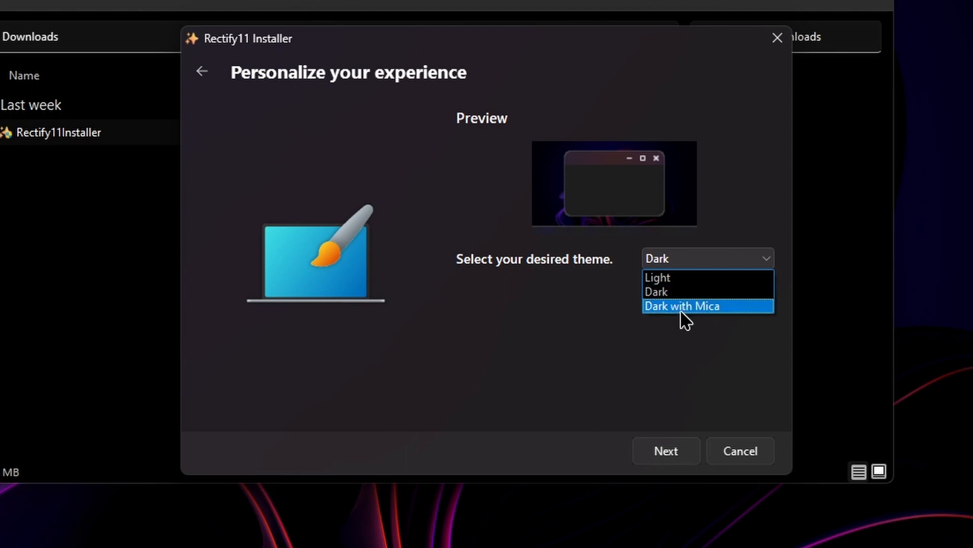
{"action": "mouse_move", "coordinate": [691, 314]}
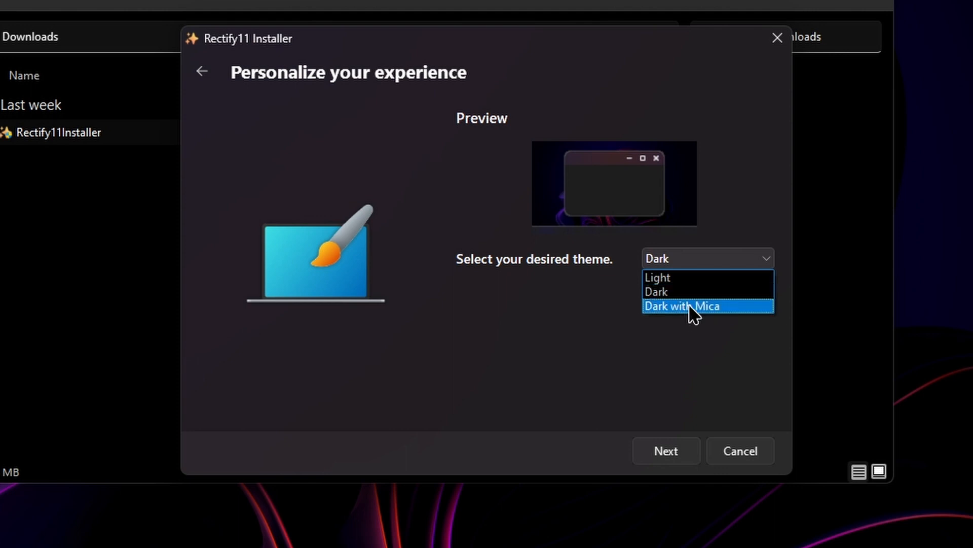
Step: Select the Dark with Mica theme and advance to Customize your Desktop
{"action": "left_click", "coordinate": [683, 305]}
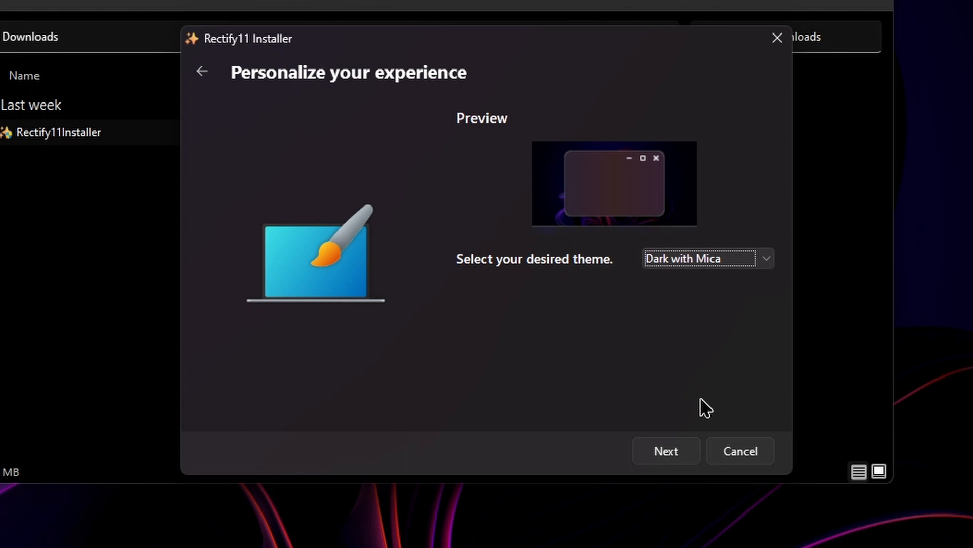
{"action": "mouse_move", "coordinate": [615, 348]}
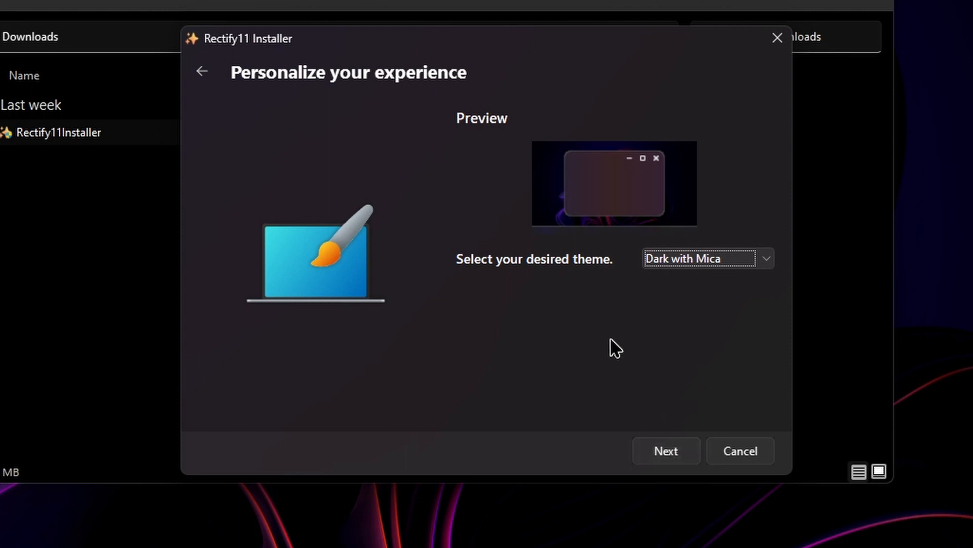
{"action": "left_click", "coordinate": [666, 450]}
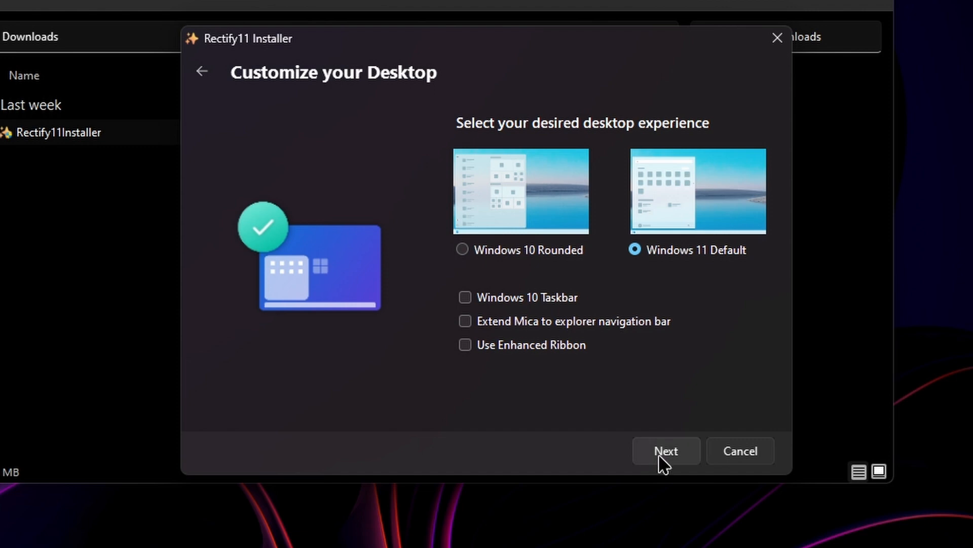
{"action": "mouse_move", "coordinate": [682, 456]}
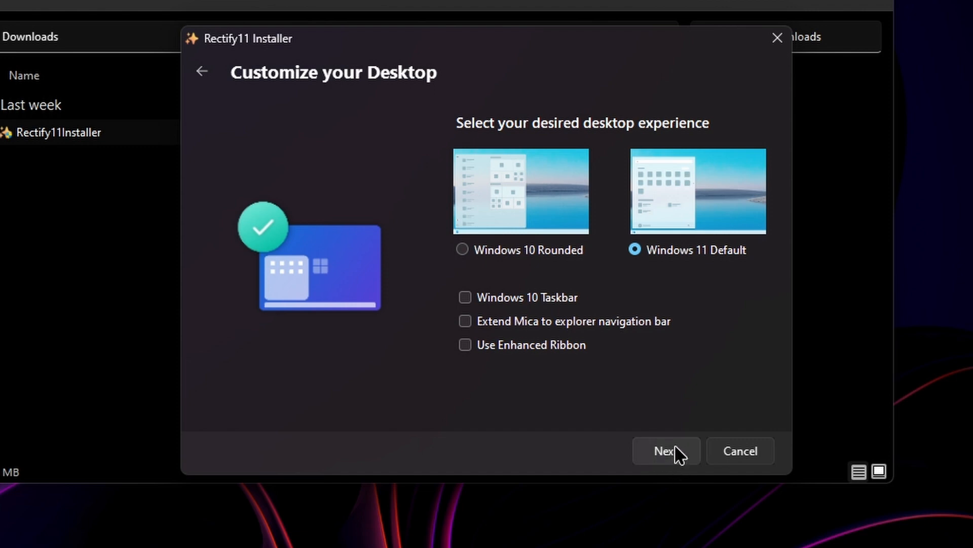
Step: Accept Windows 11 Default layout with Windows 10 Taskbar, Mica bar and Enhanced Ribbon unticked
{"action": "left_click", "coordinate": [665, 451]}
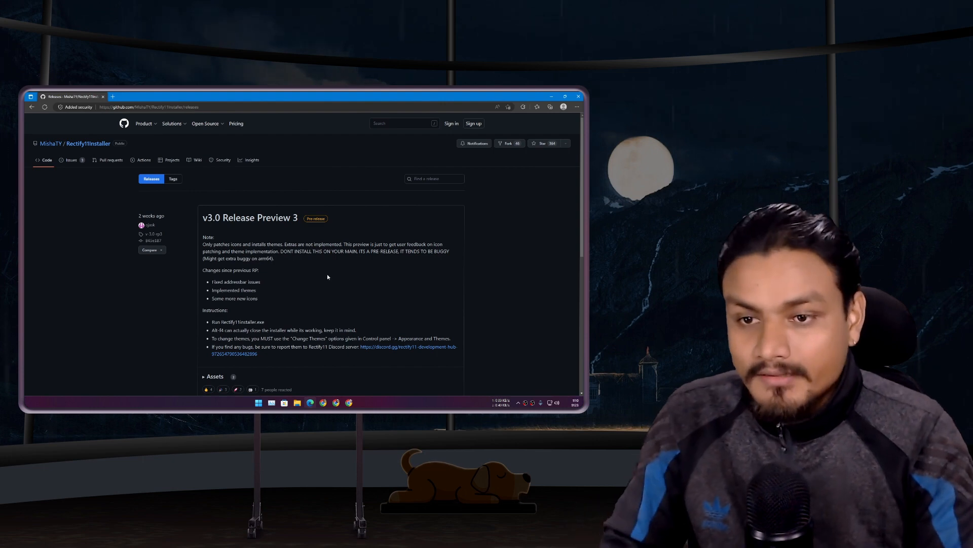
{"action": "mouse_move", "coordinate": [303, 288]}
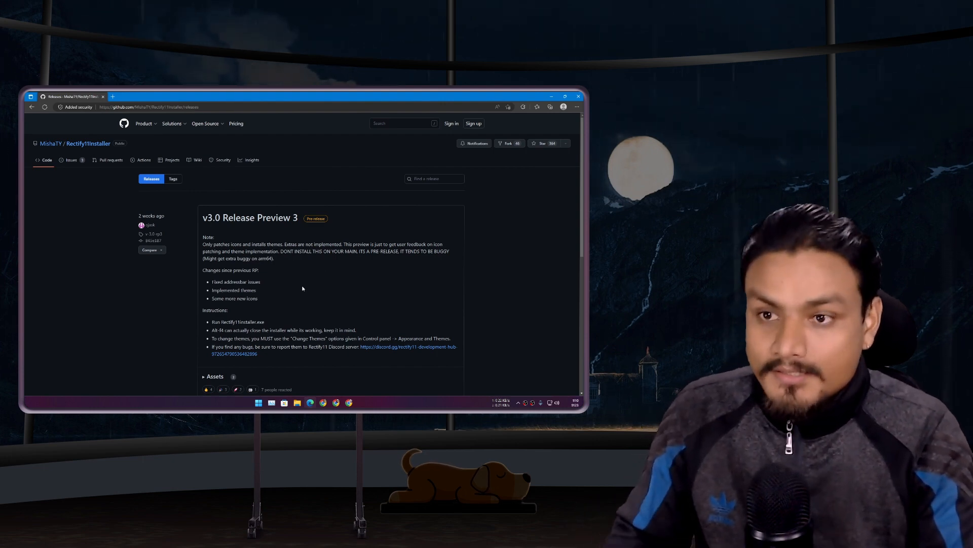
Step: Scroll the GitHub releases page past Preview 3 to the v3.0 Release Preview 2 entry
{"action": "scroll", "scroll_direction": "down", "scroll_amount": 3}
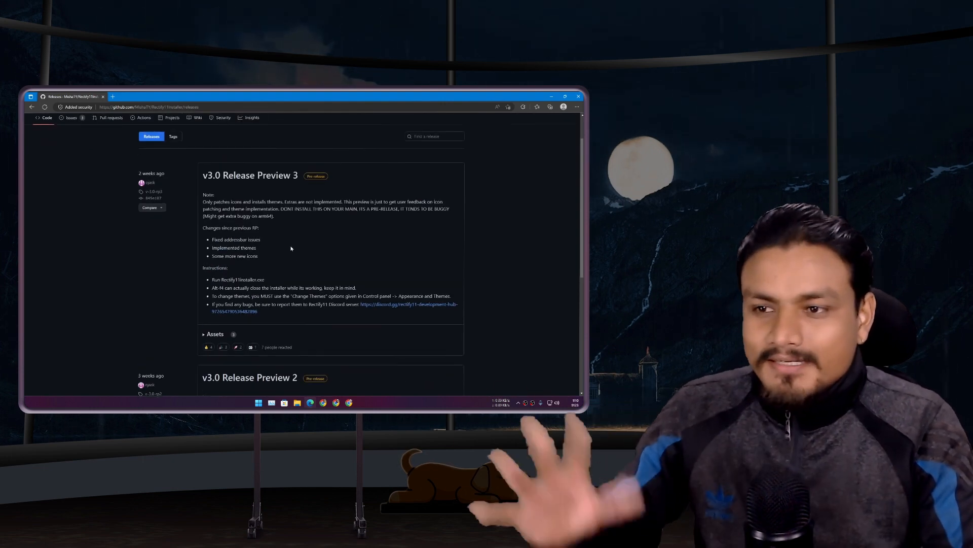